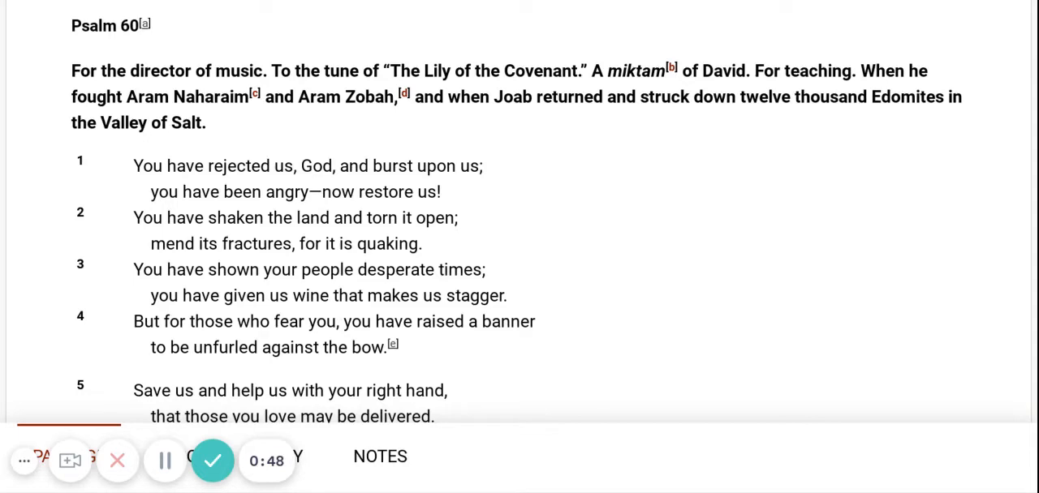
scroll("down", 3)
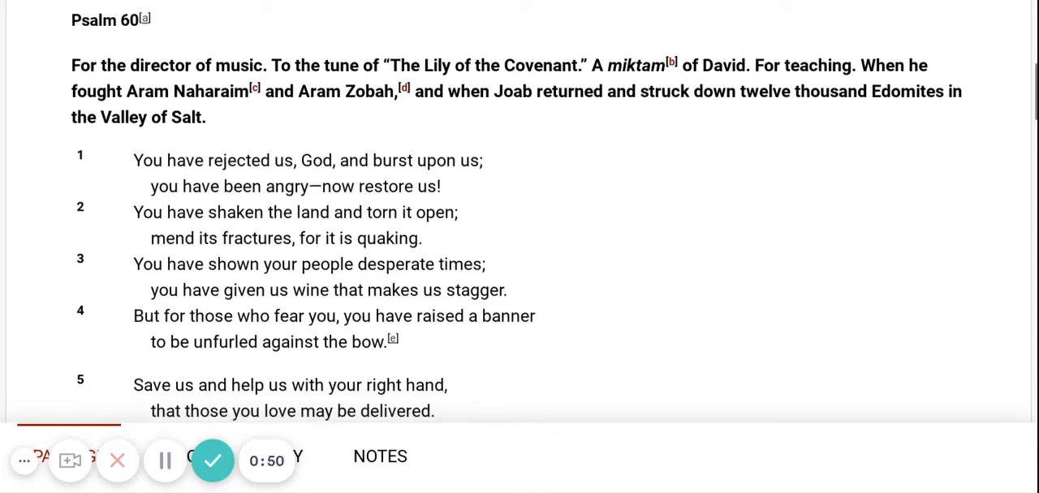
scroll("down", 3)
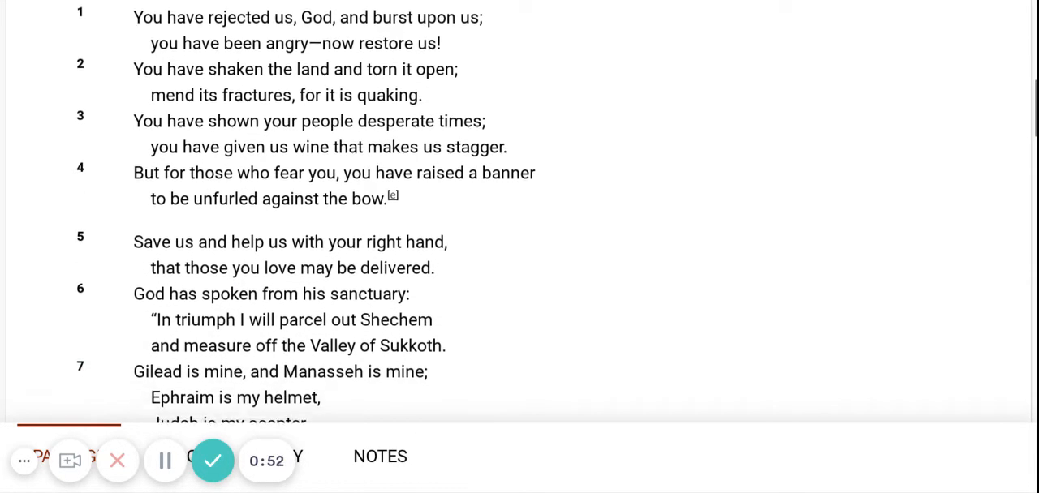
scroll("down", 3)
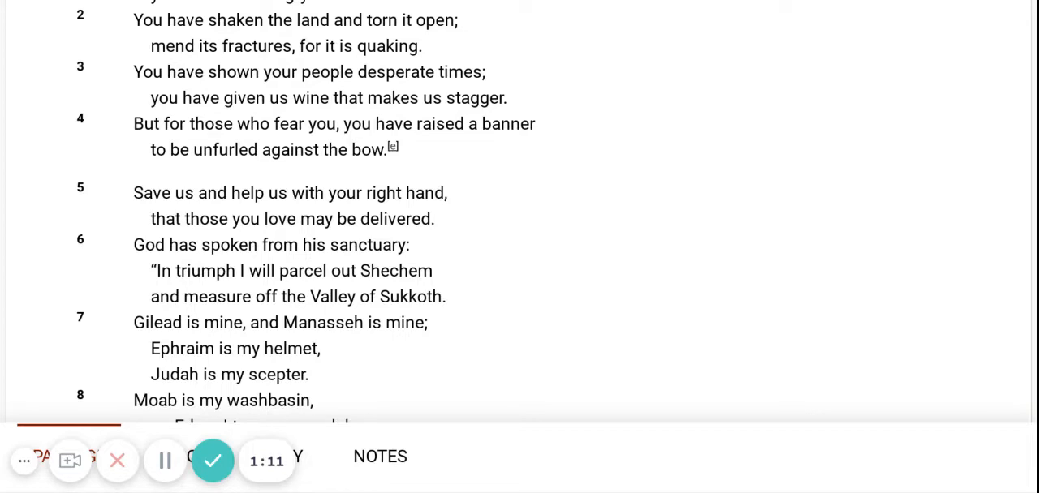
scroll("down", 3)
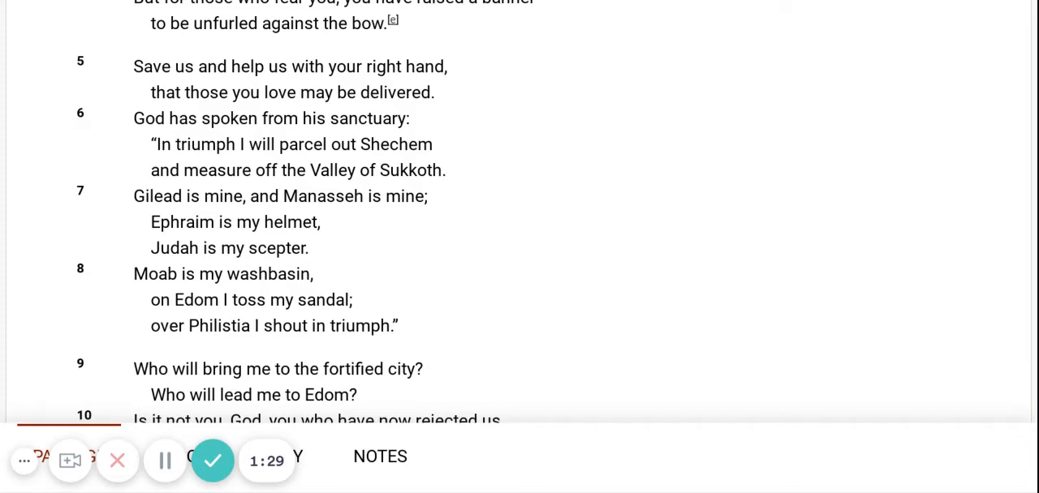
scroll("down", 3)
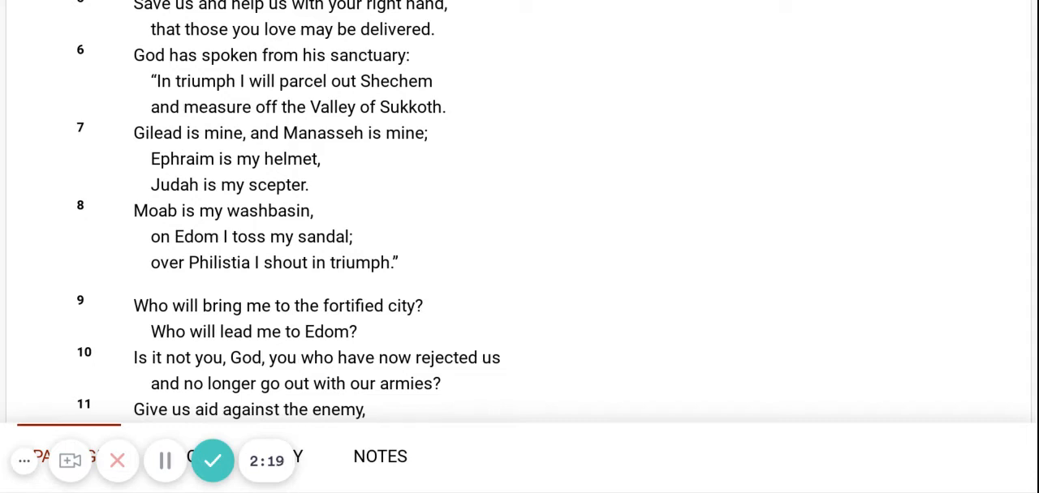
scroll("down", 3)
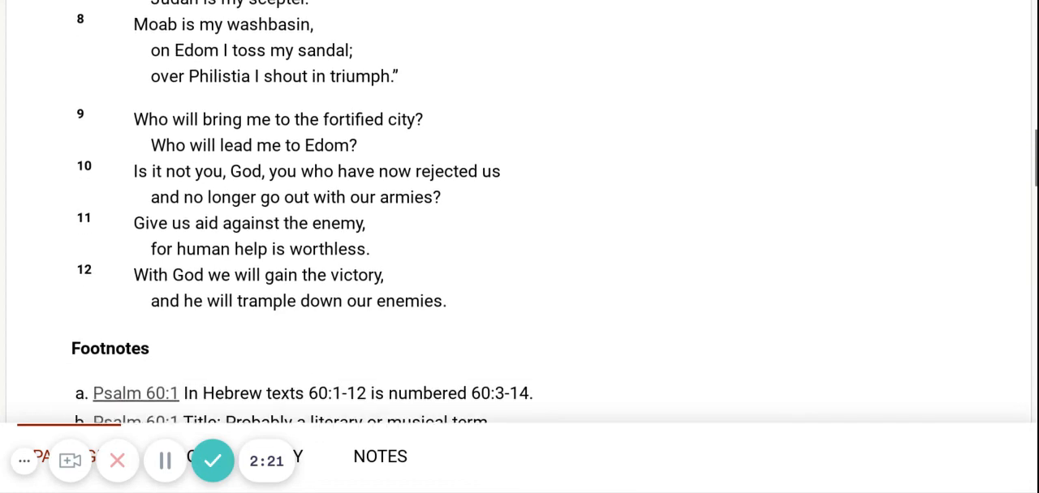
scroll("down", 3)
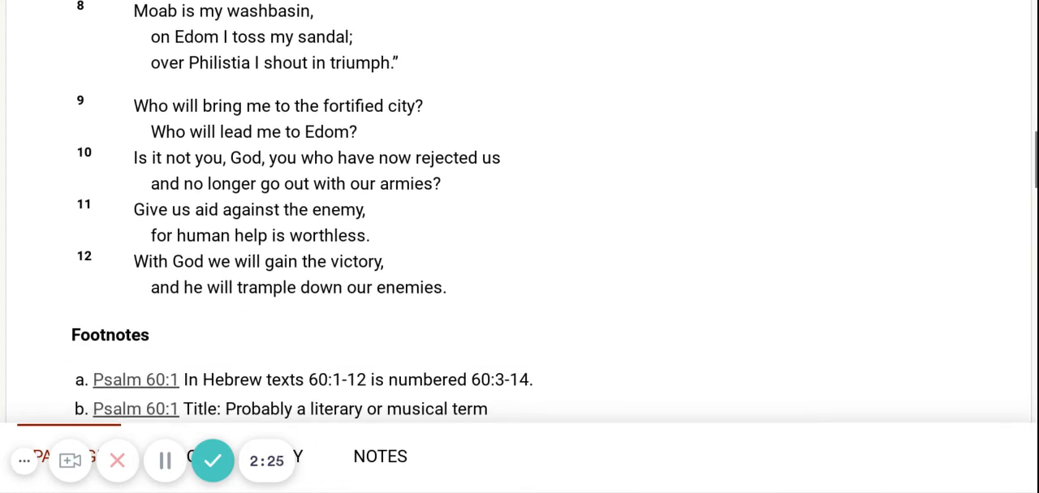
scroll("down", 3)
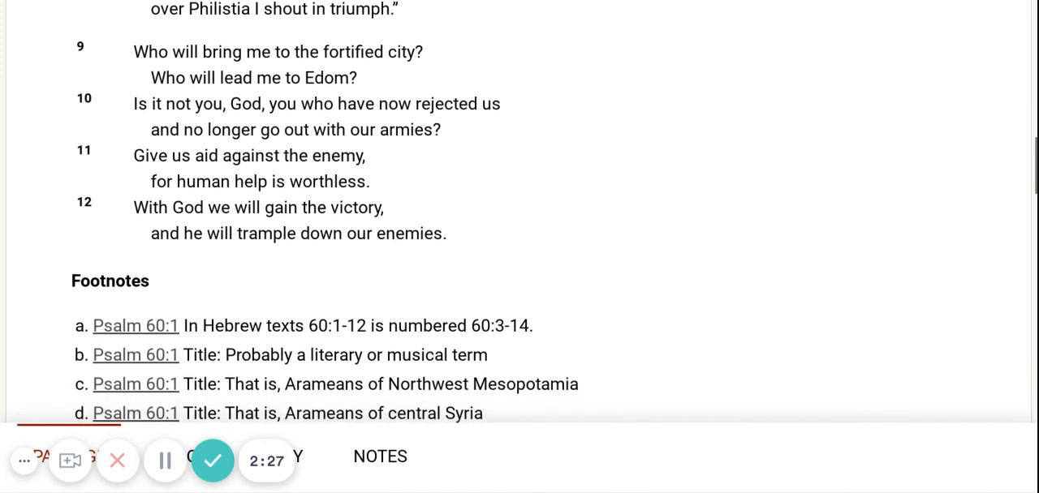
scroll("down", 3)
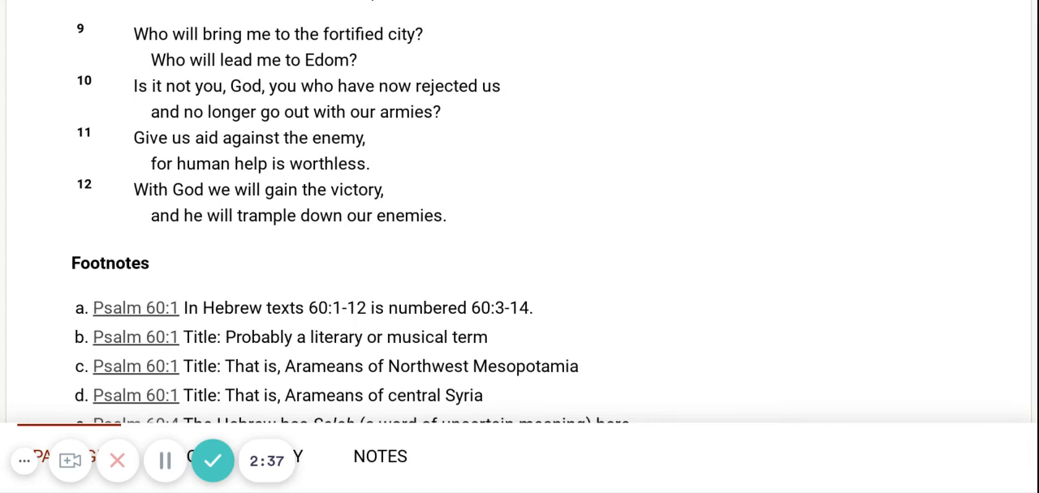
scroll("down", 3)
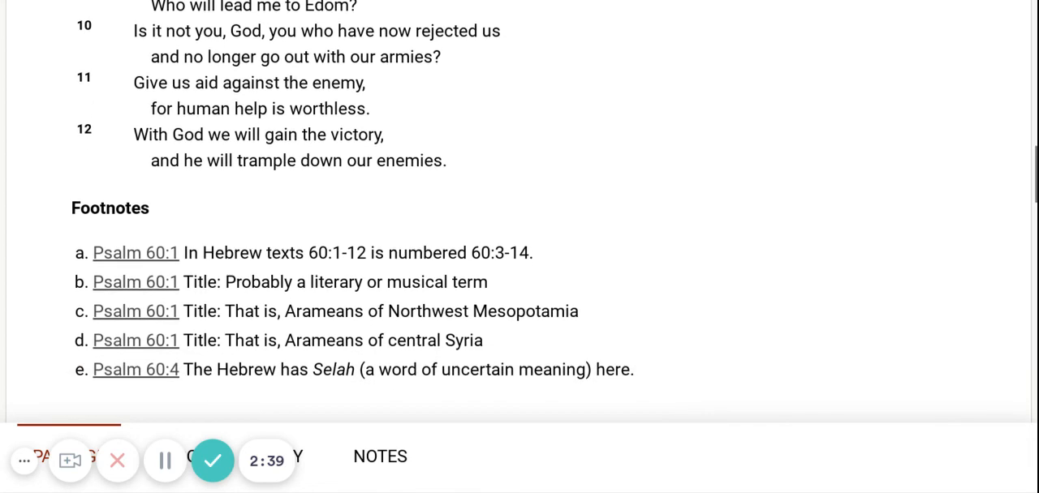